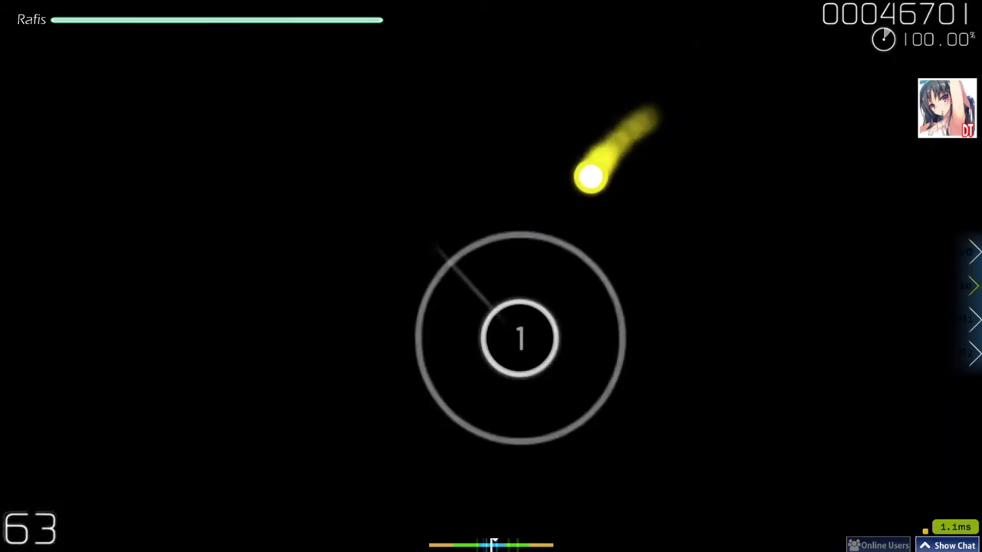
Hit the centre circle and the lower slider's start, carrying the combo toward a 3.25 million score.
click(641, 353)
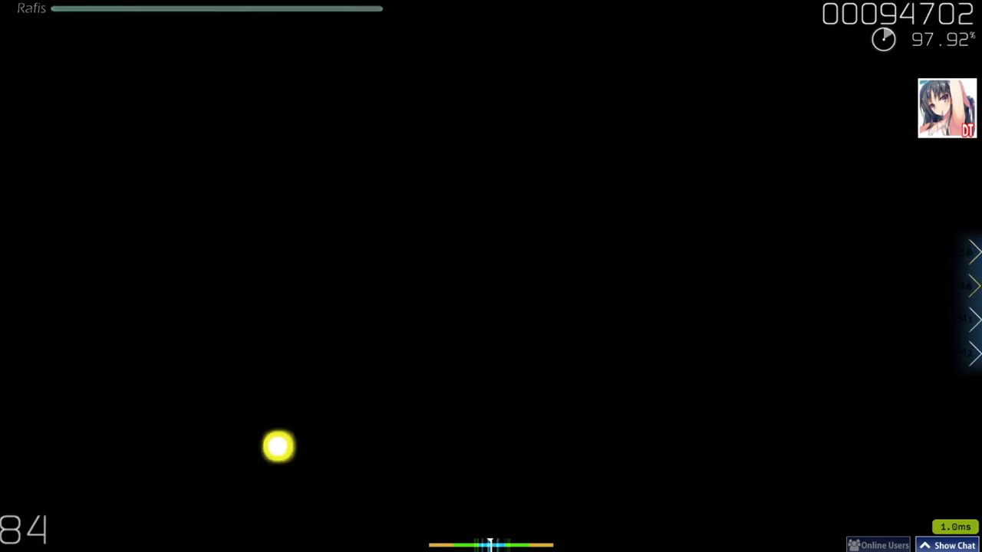
mouse_move(976, 301)
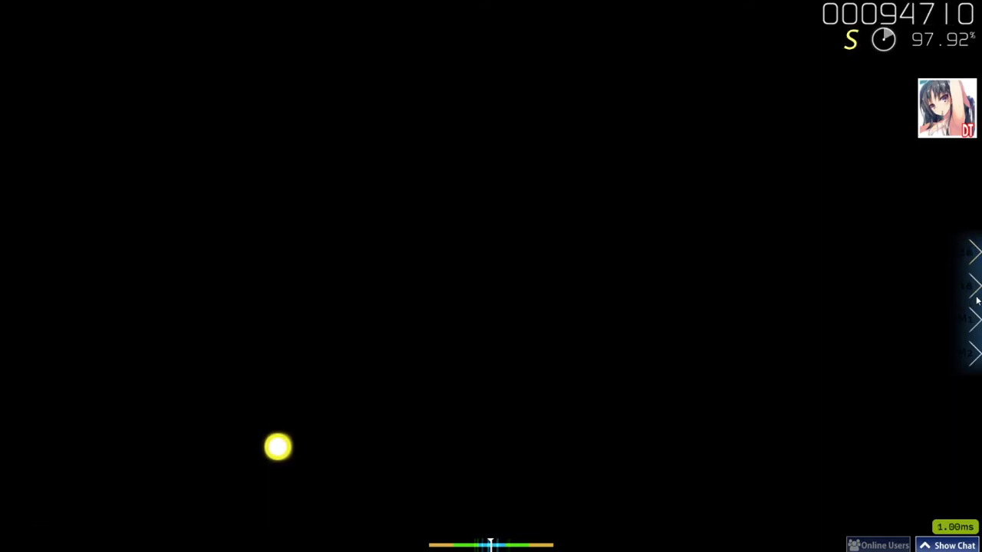
mouse_move(437, 288)
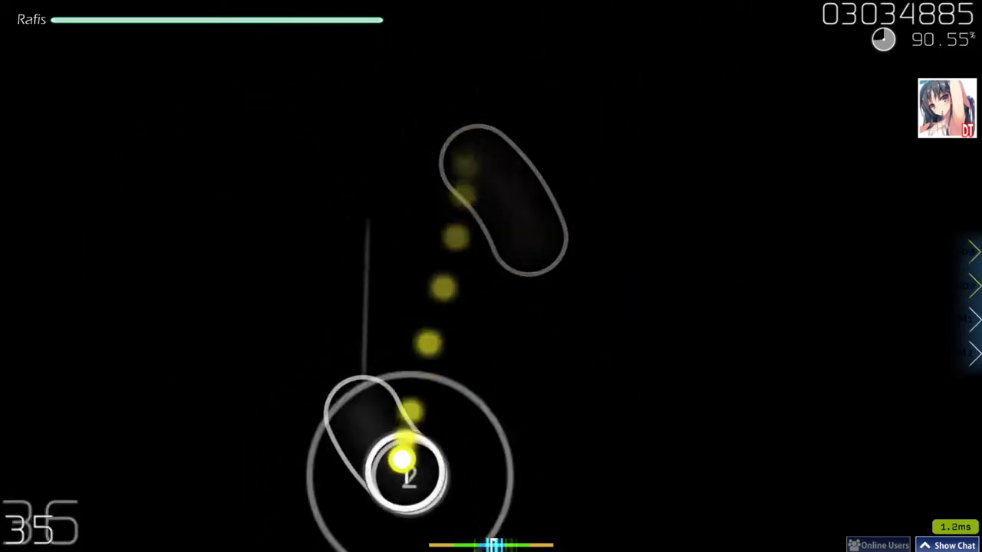
click(401, 476)
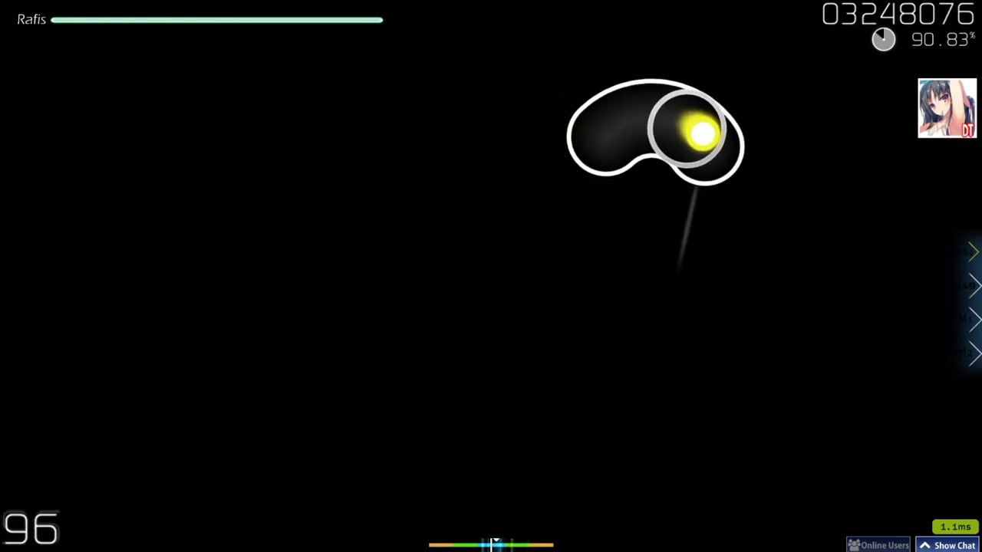
mouse_move(454, 298)
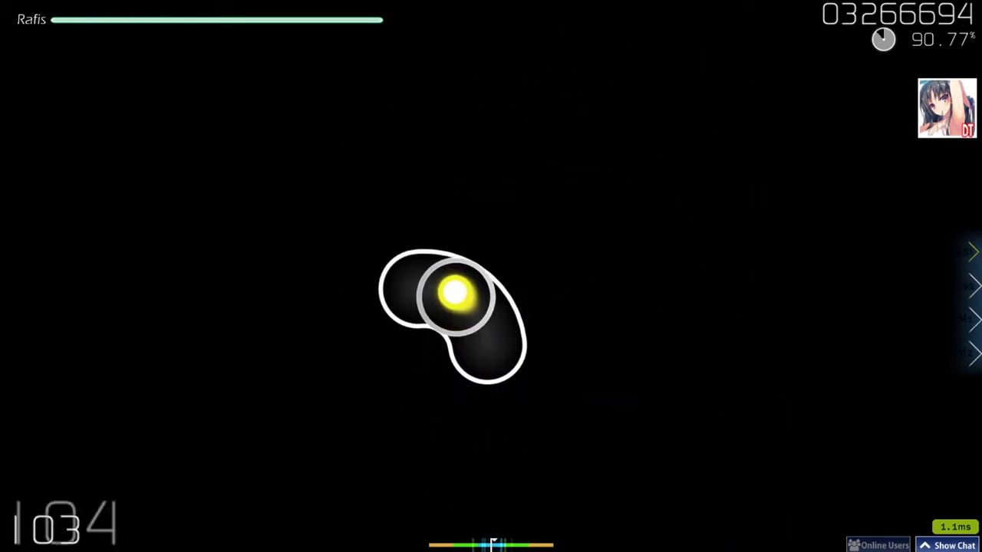